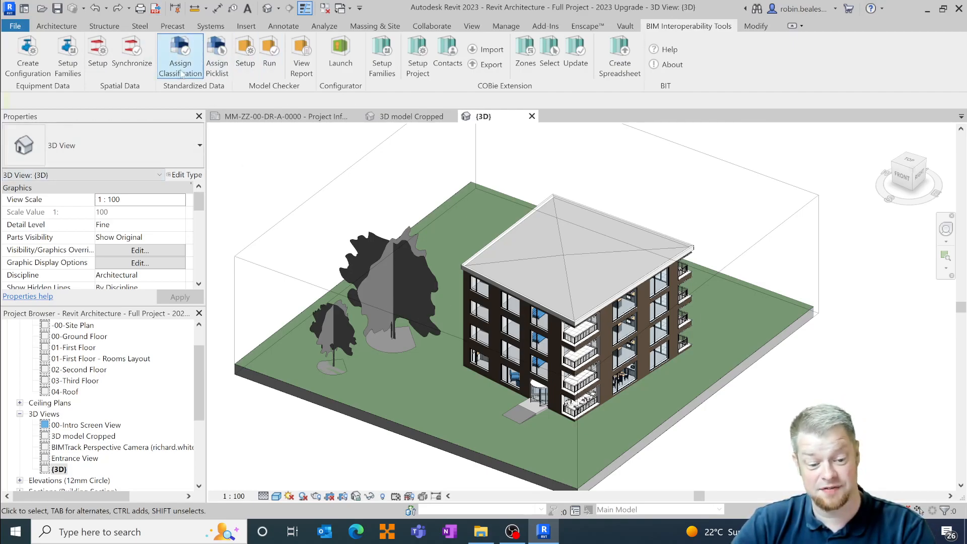
mouse_move(180, 55)
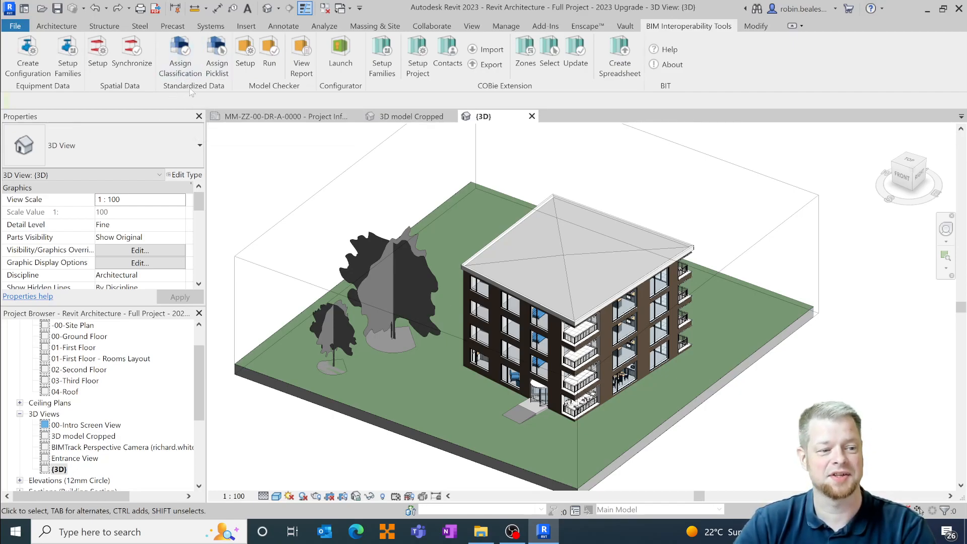
mouse_move(181, 52)
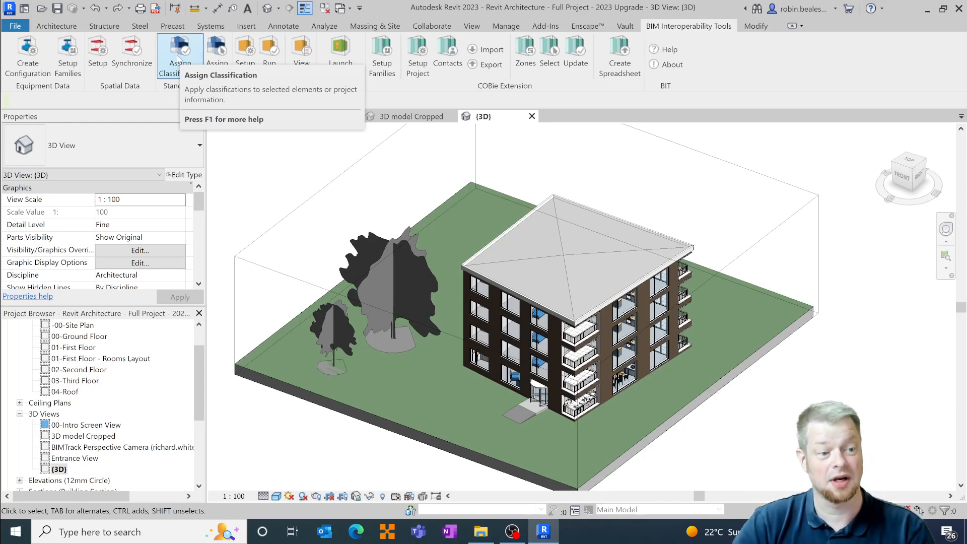
Select the exterior door Doors_ExtSgl_3 in the cropped 3D ground-floor view
click(181, 56)
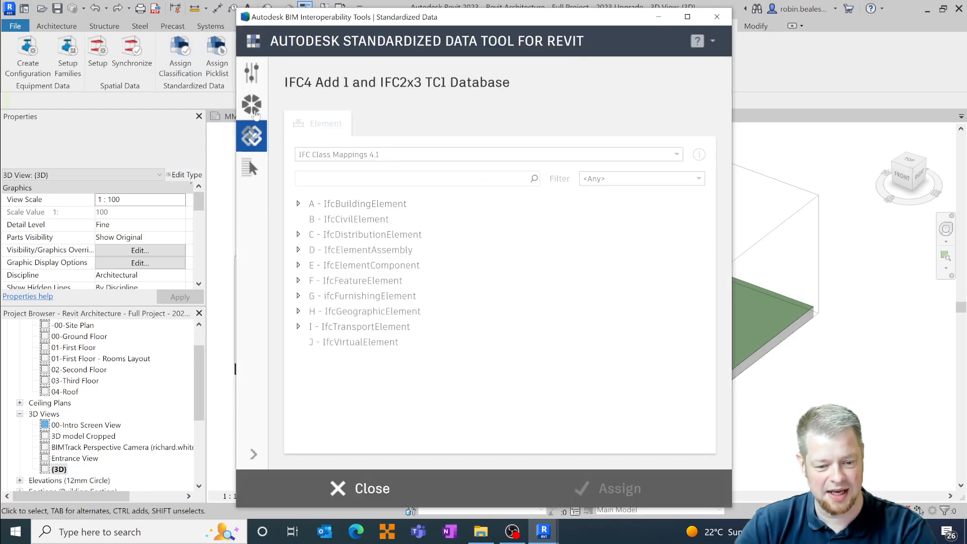
mouse_move(251, 104)
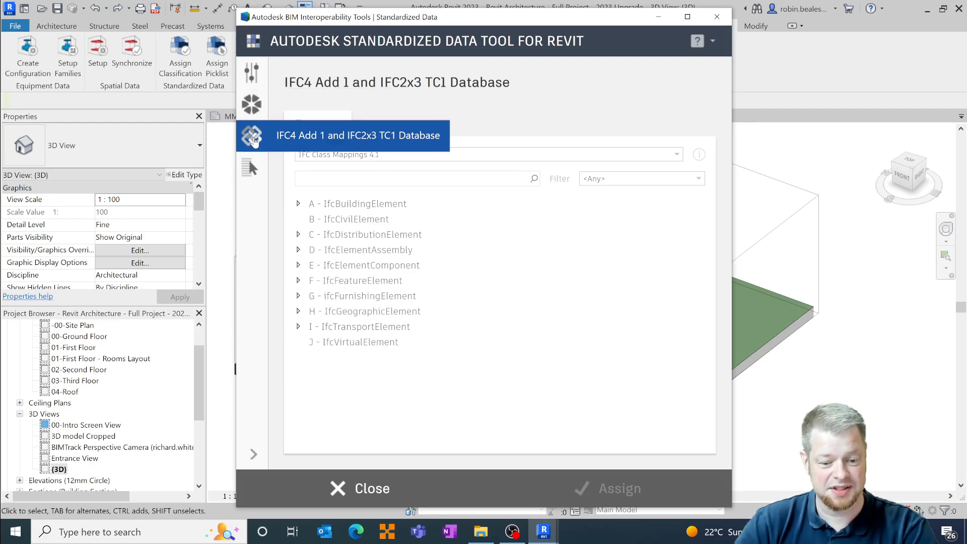
click(251, 135)
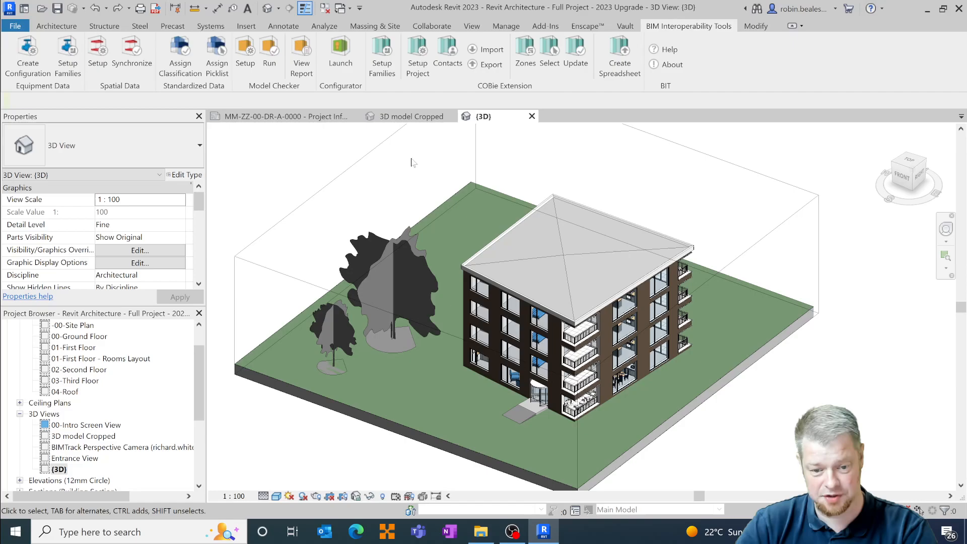
click(408, 116)
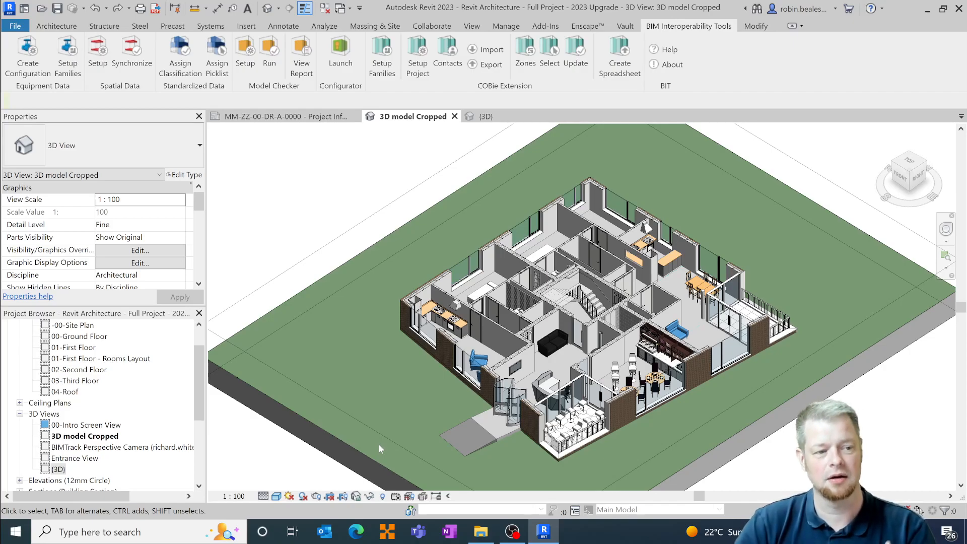
click(546, 386)
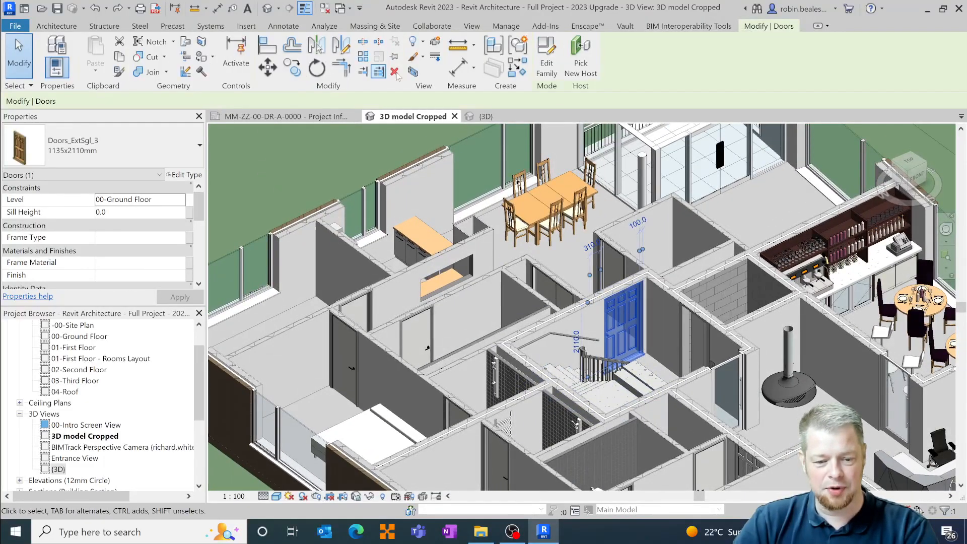
Reopen the Standardized Data tool for the door and list the IFC class mapping versions
click(689, 26)
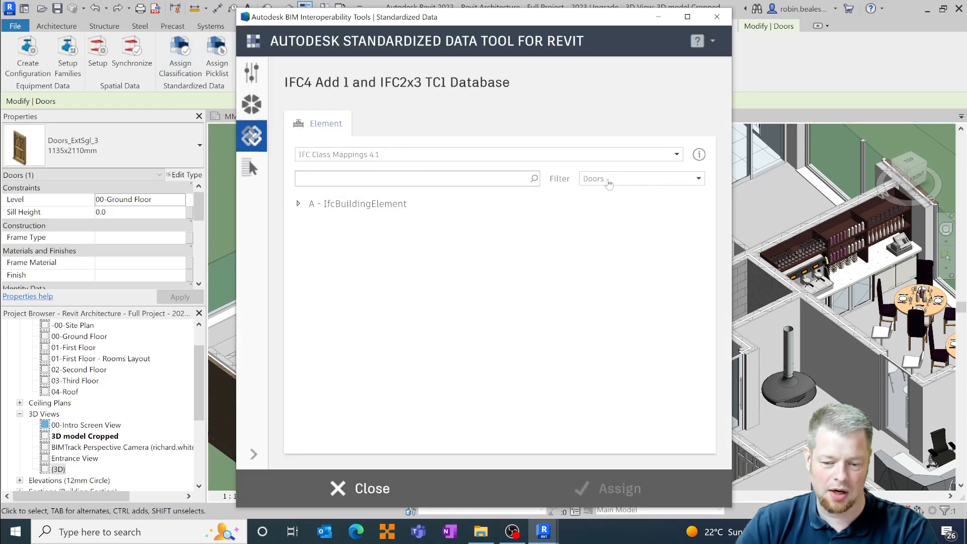
mouse_move(678, 156)
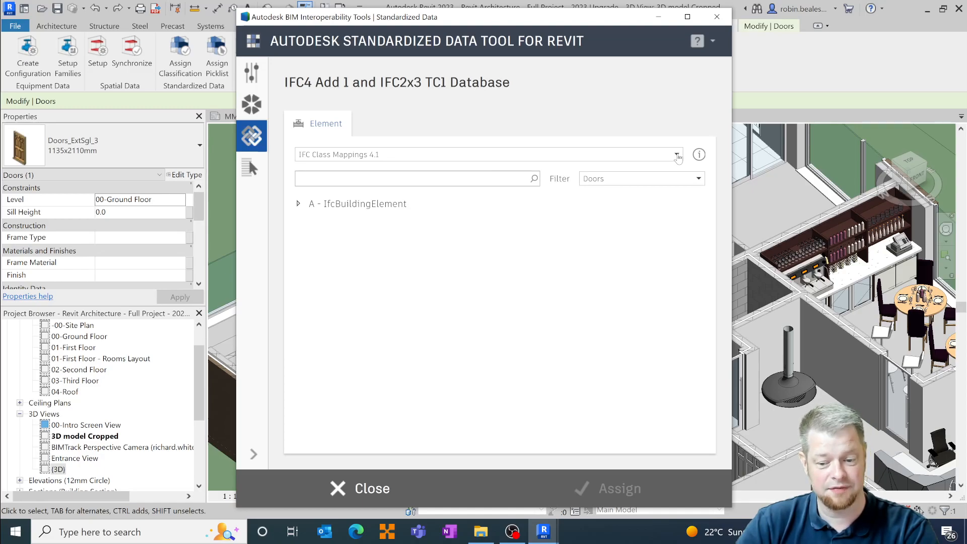
click(677, 155)
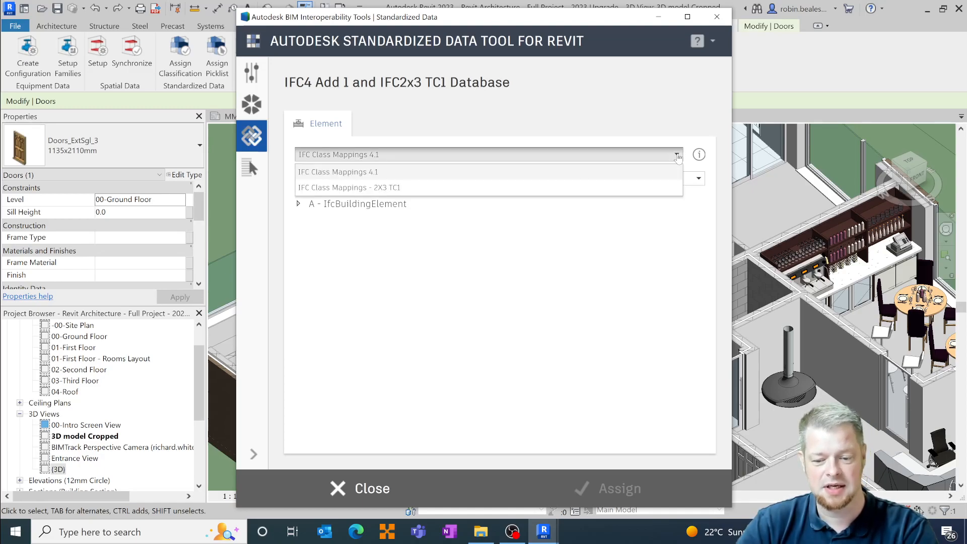
mouse_move(357, 173)
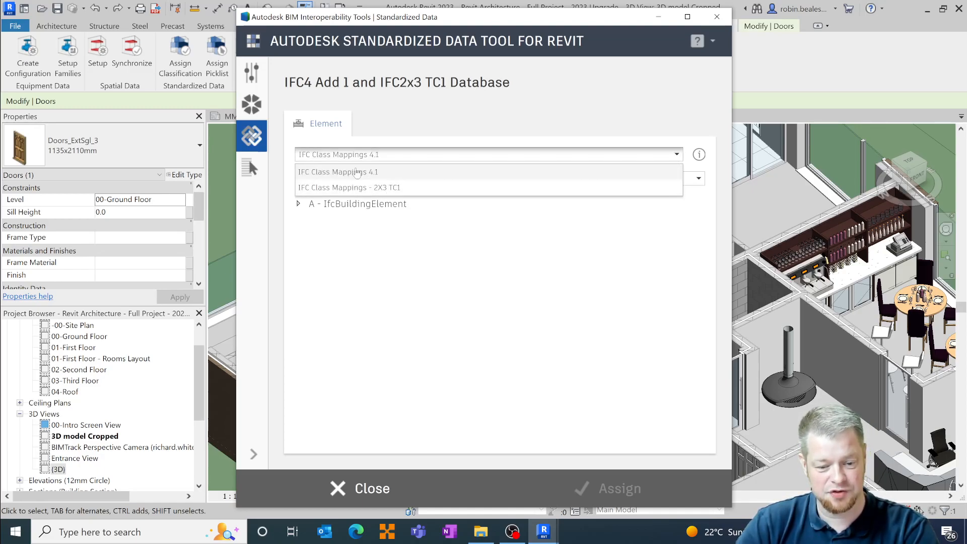
mouse_move(392, 193)
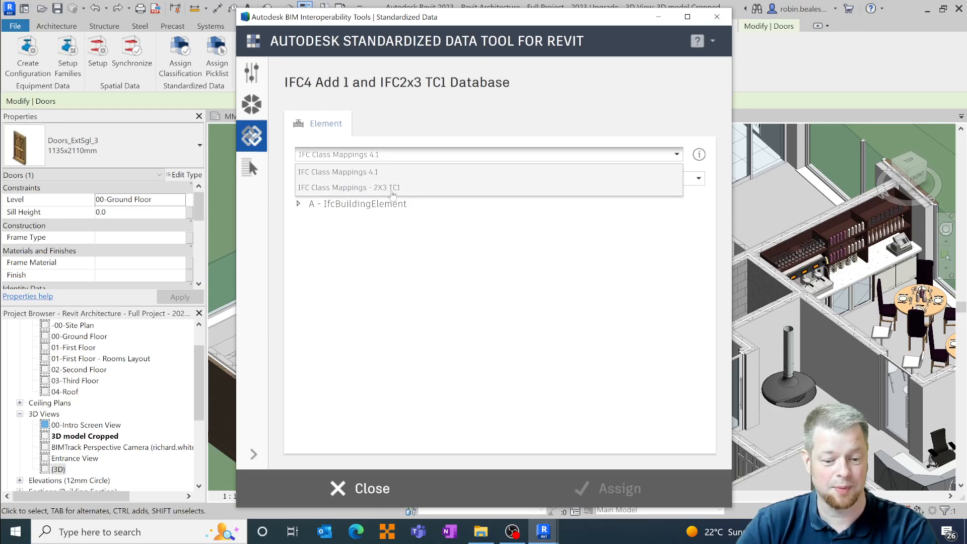
mouse_move(384, 193)
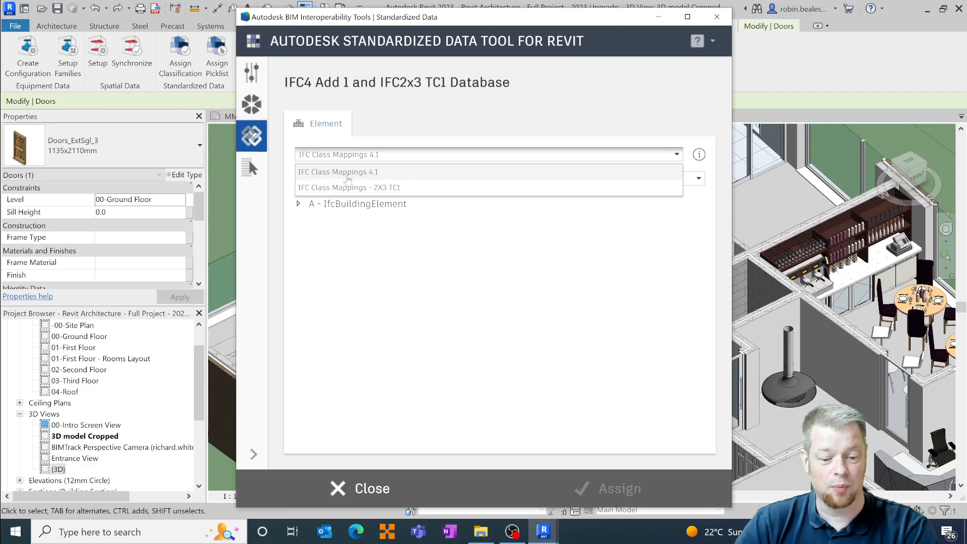
mouse_move(335, 178)
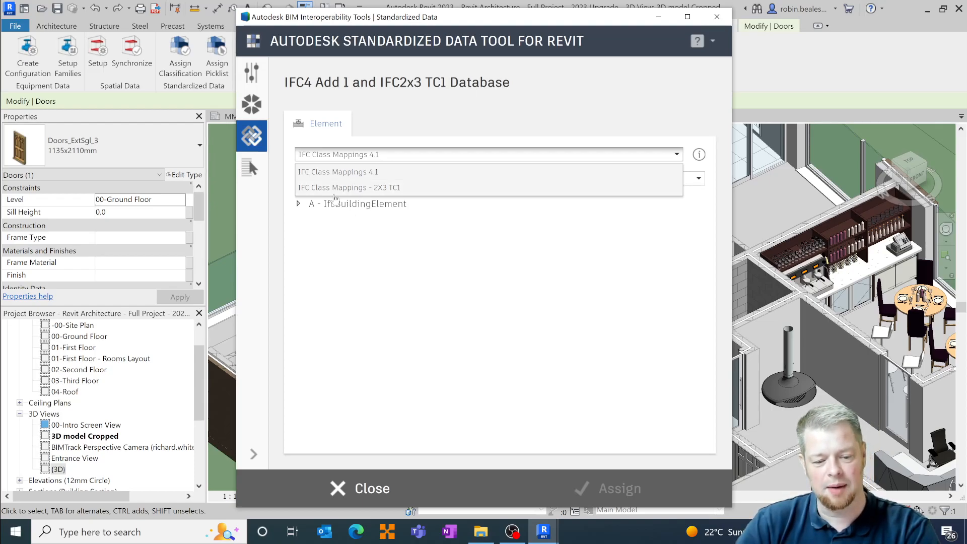
Search 'door' under IFC 2X3 TC1 class mappings, review IfcDoor, then close the tool
click(349, 187)
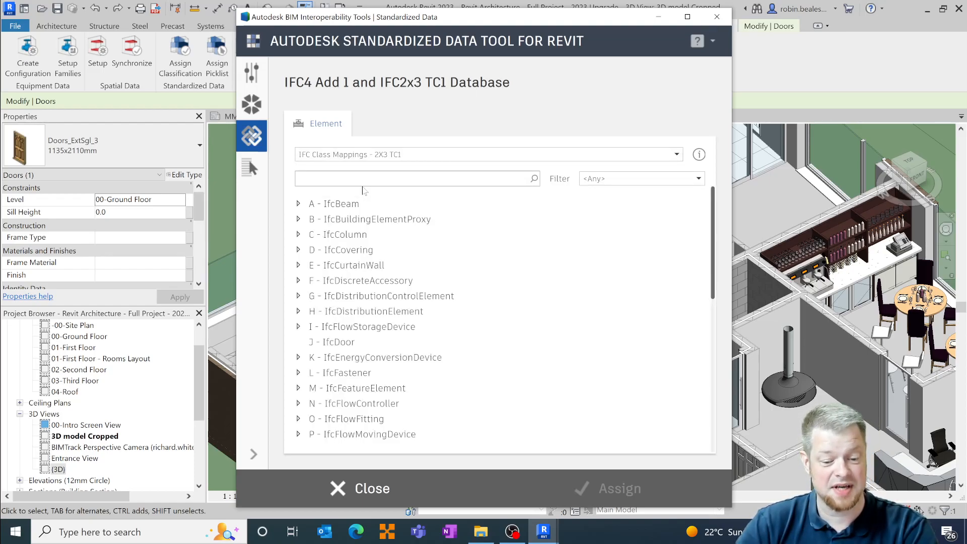
click(640, 179)
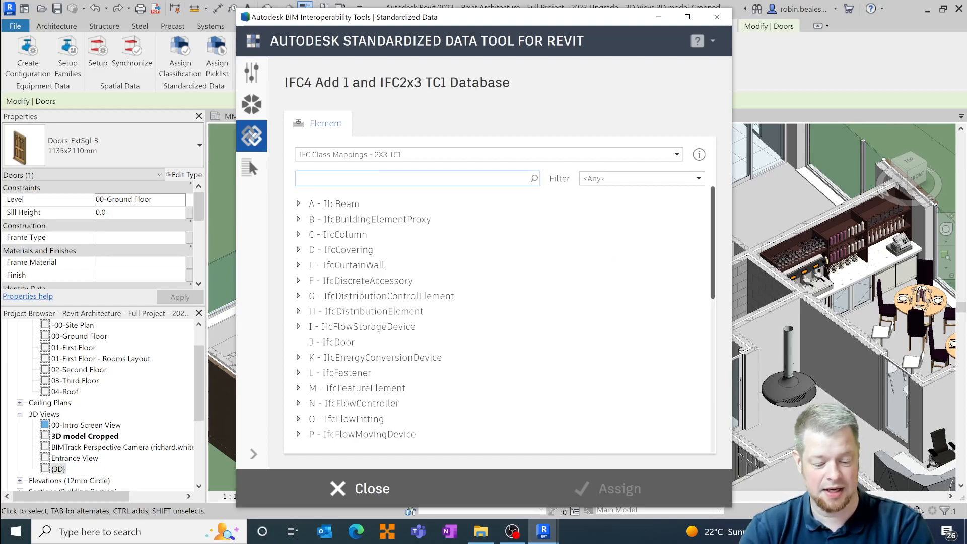
text(door)
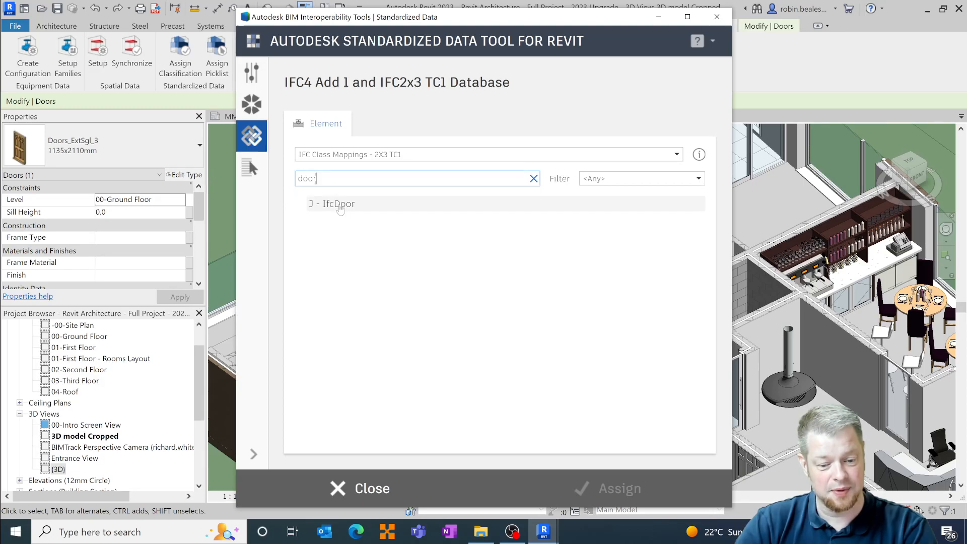
click(331, 203)
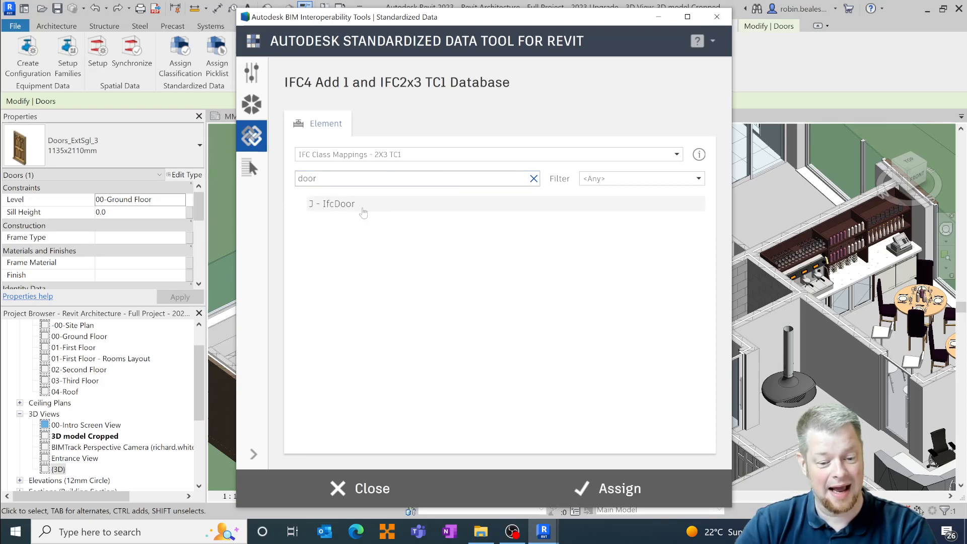
mouse_move(476, 278)
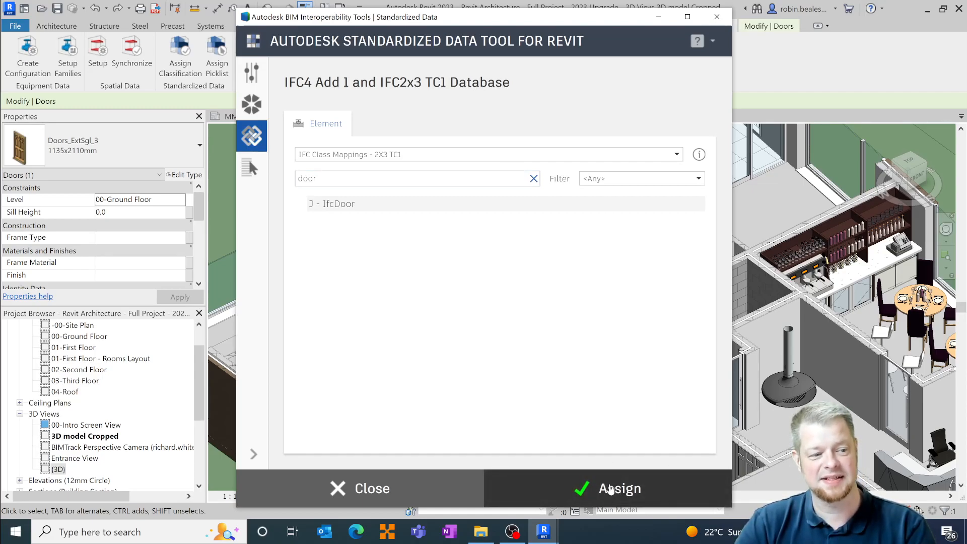
mouse_move(717, 387)
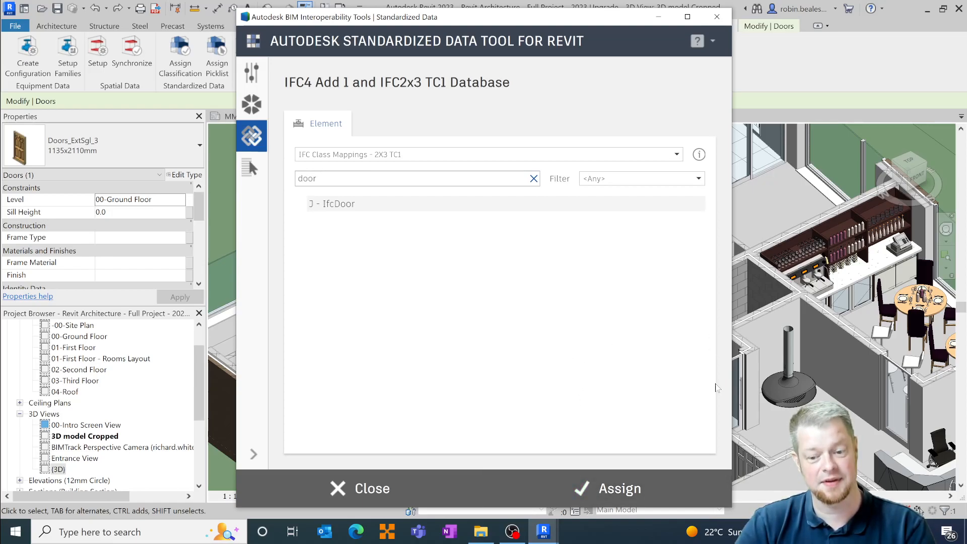
mouse_move(714, 398)
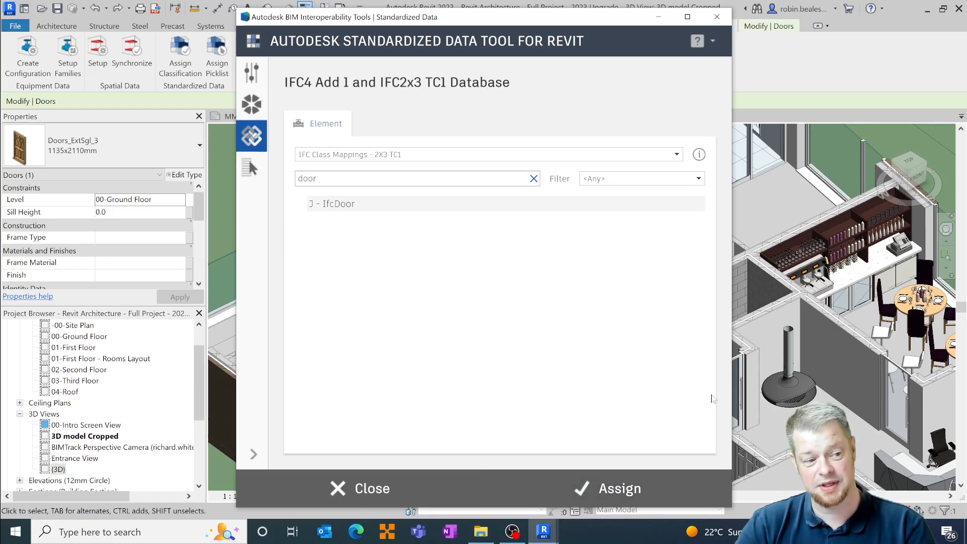
mouse_move(717, 16)
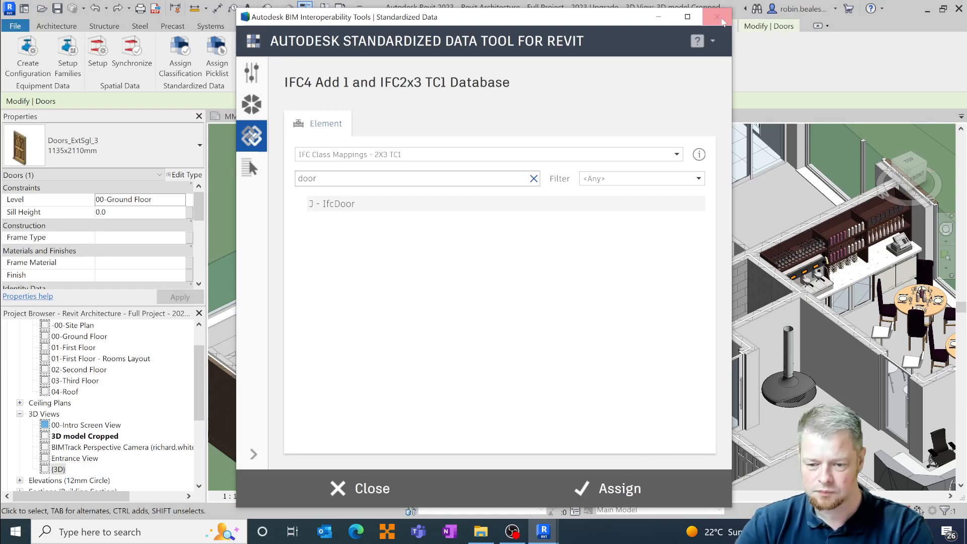
click(717, 16)
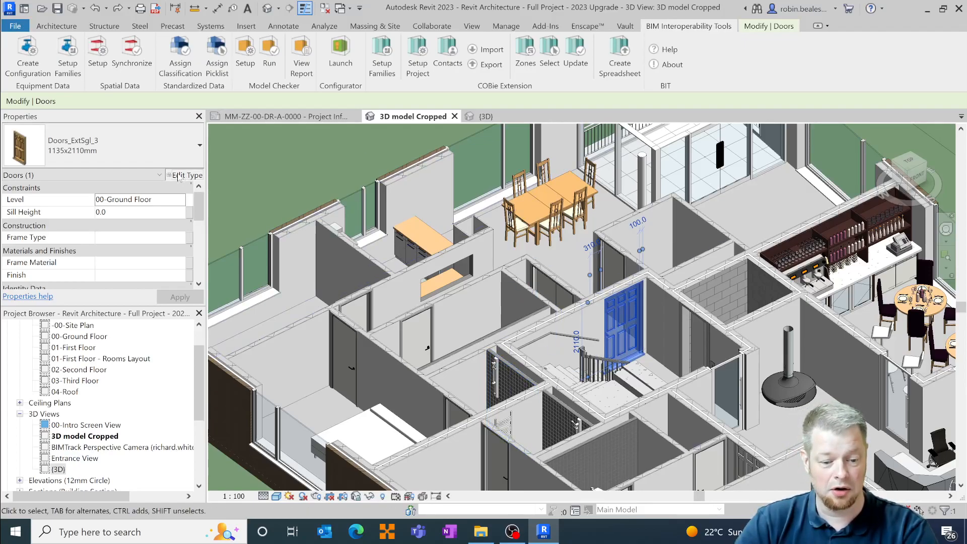
Bring up the type properties of door type Doors_ExtSgl_3 1135x2110mm
click(184, 175)
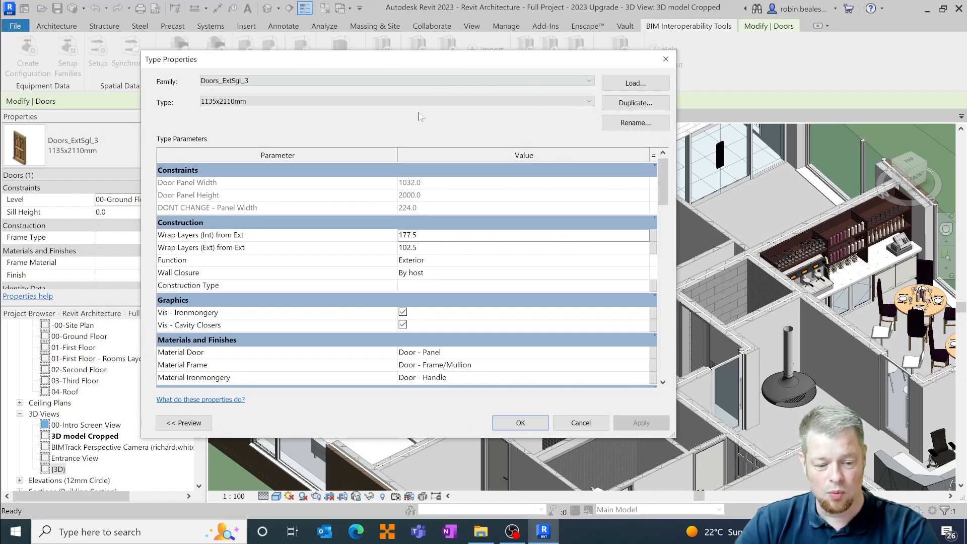
Scroll the type parameters to the IFC Parameters group with Export Type to IFC at Default
scroll(down, 3)
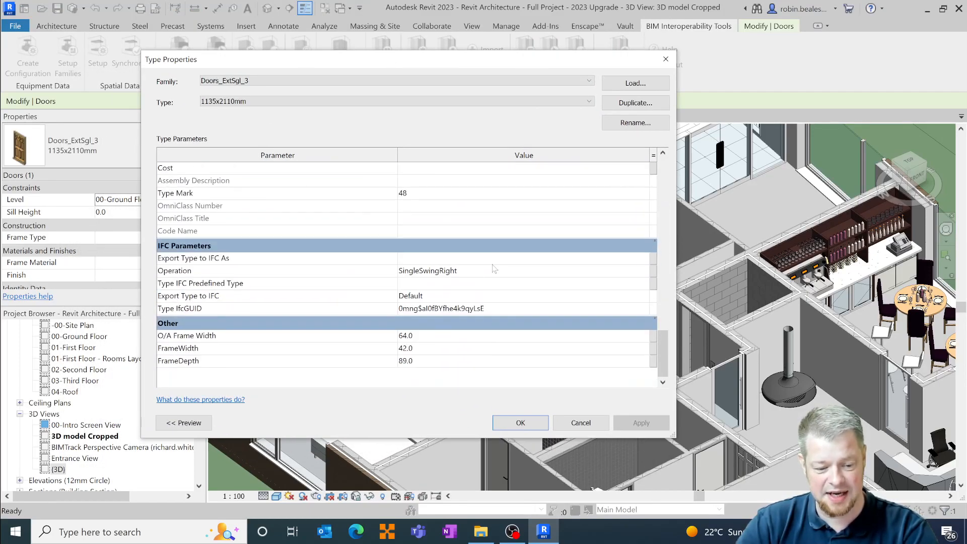
mouse_move(234, 311)
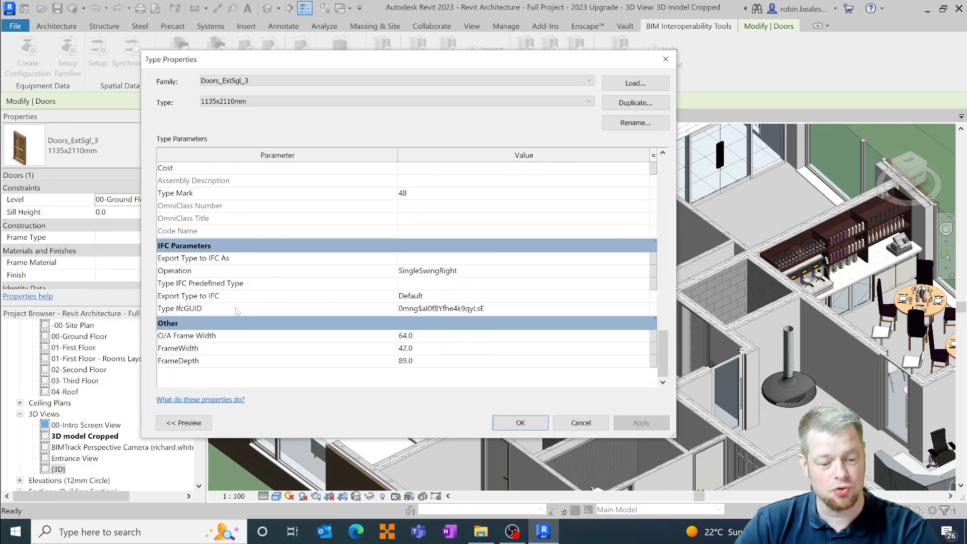
mouse_move(210, 292)
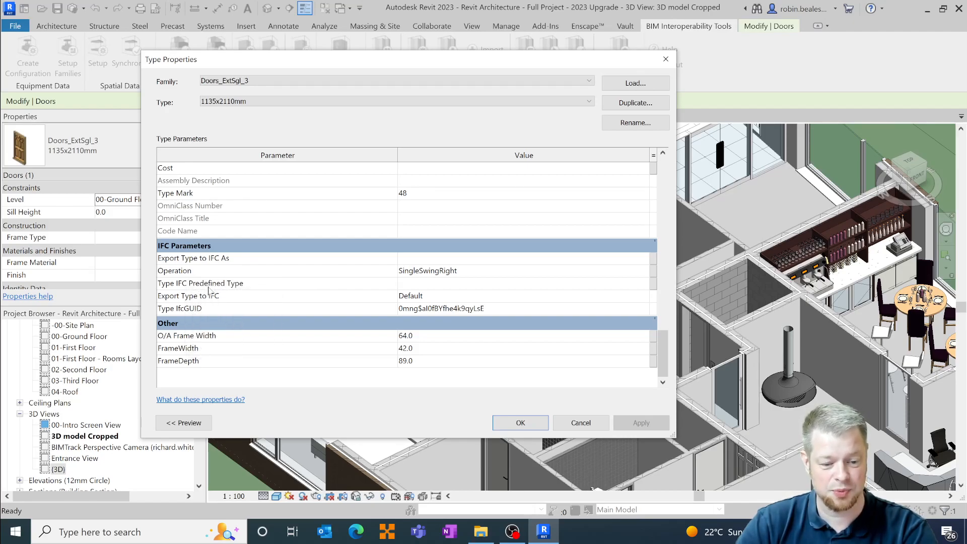
mouse_move(213, 261)
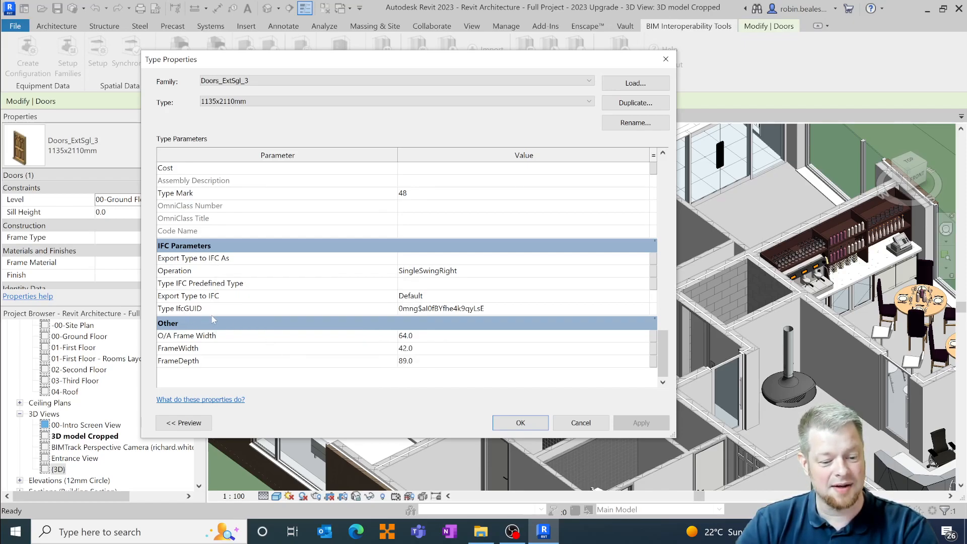
mouse_move(210, 313)
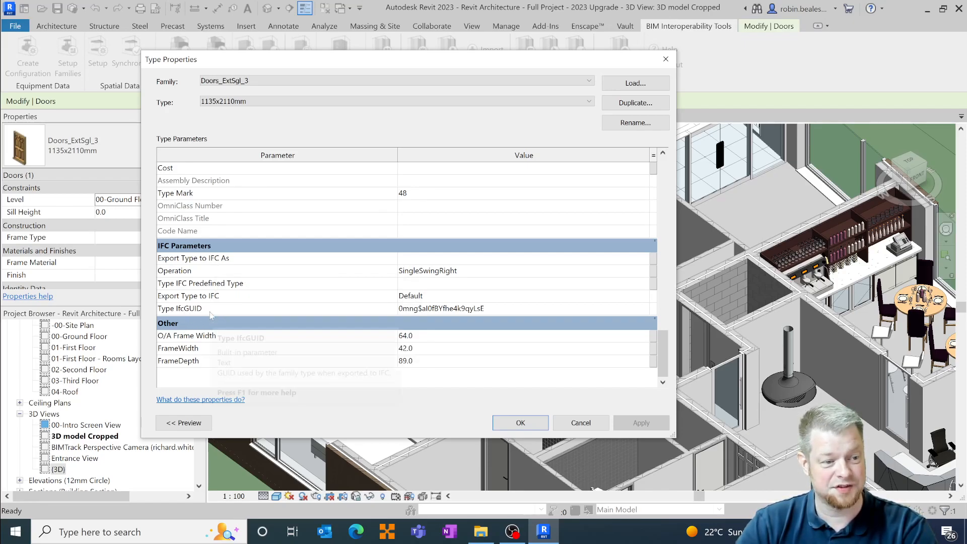
mouse_move(209, 309)
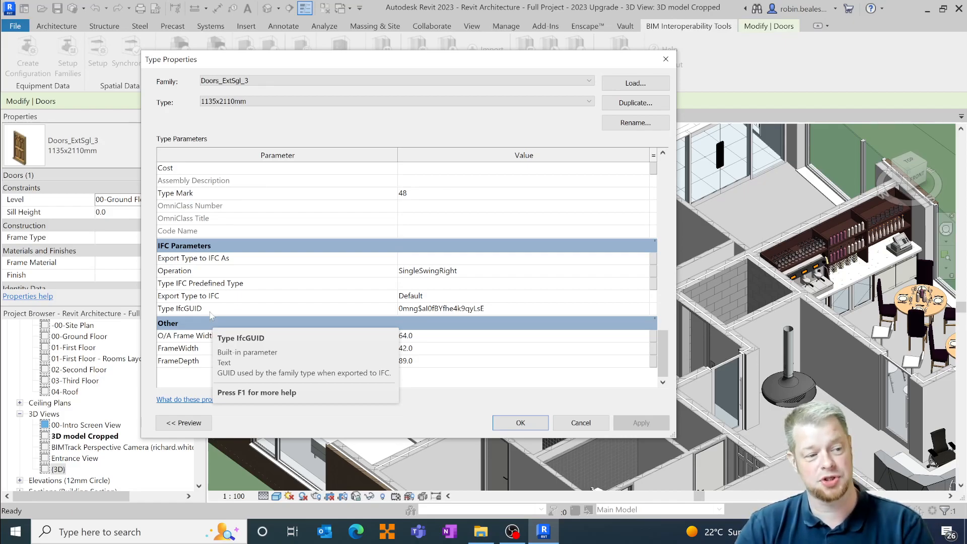
mouse_move(339, 329)
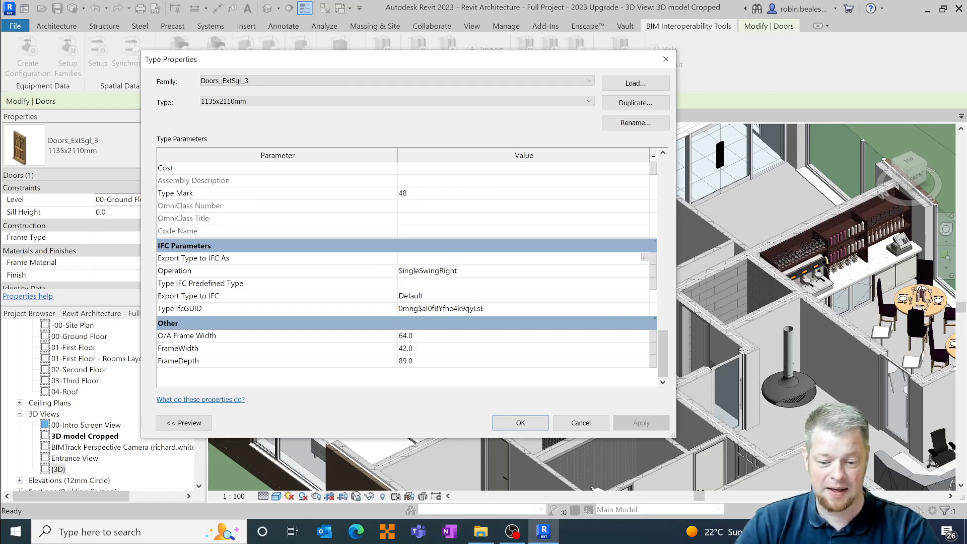
Browse IFC entities for Export Type to IFC As, trying IFC2X3_TC1 then returning to IFC4
click(645, 258)
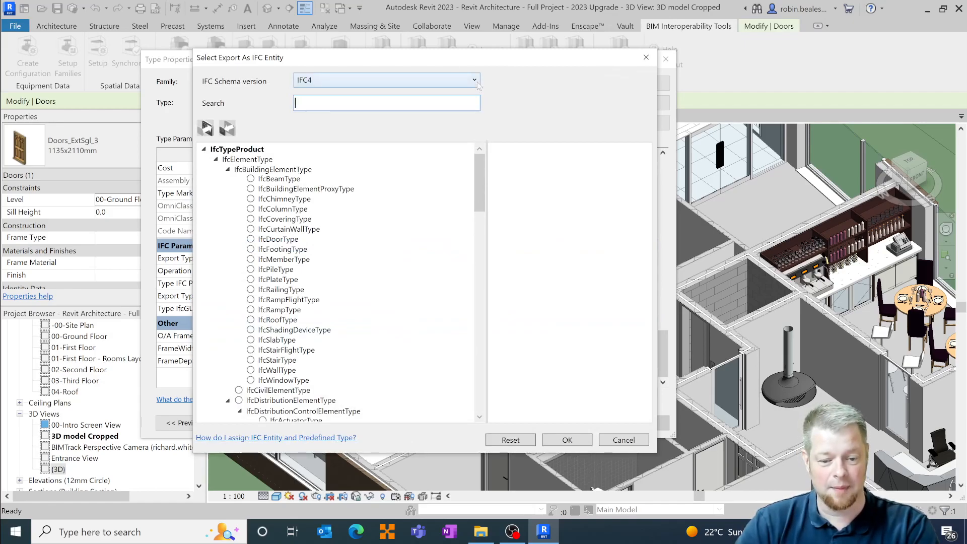
click(473, 80)
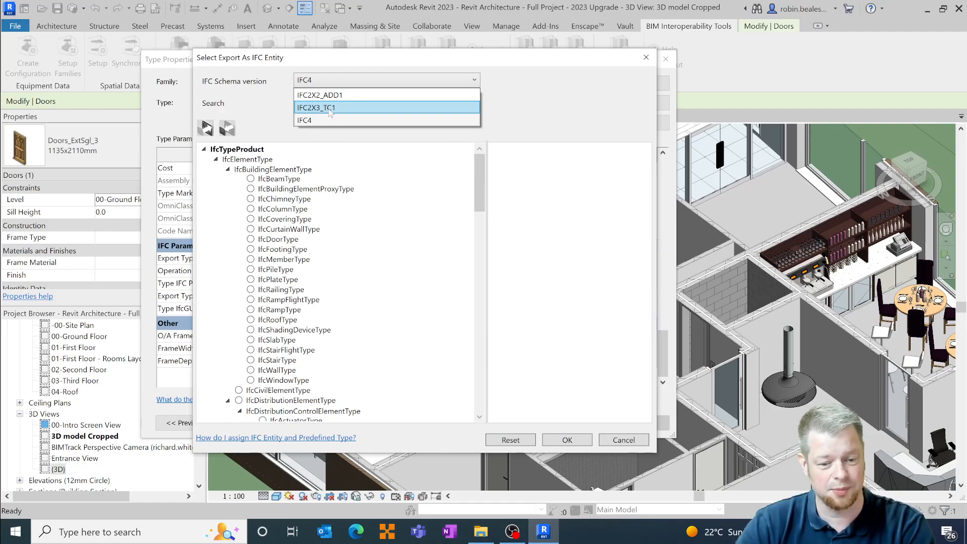
click(316, 107)
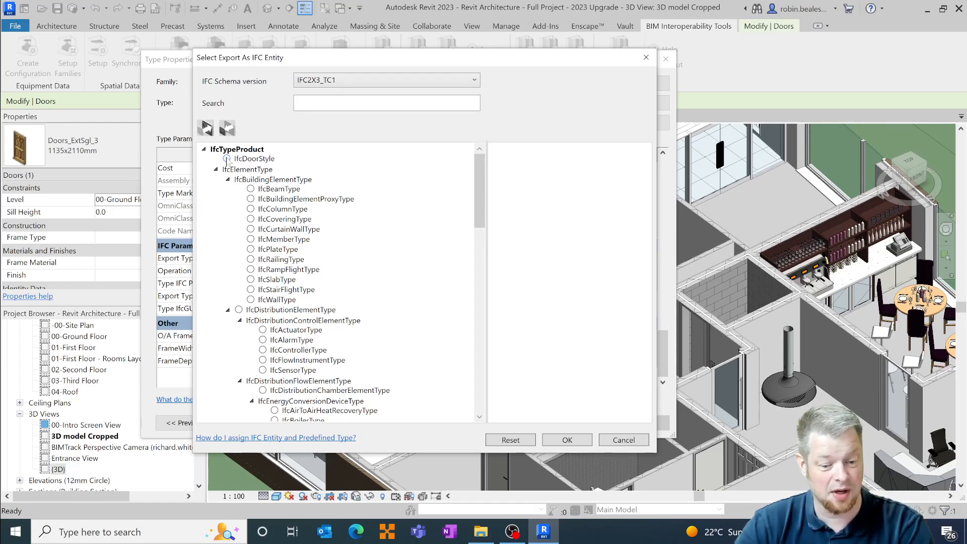
click(226, 159)
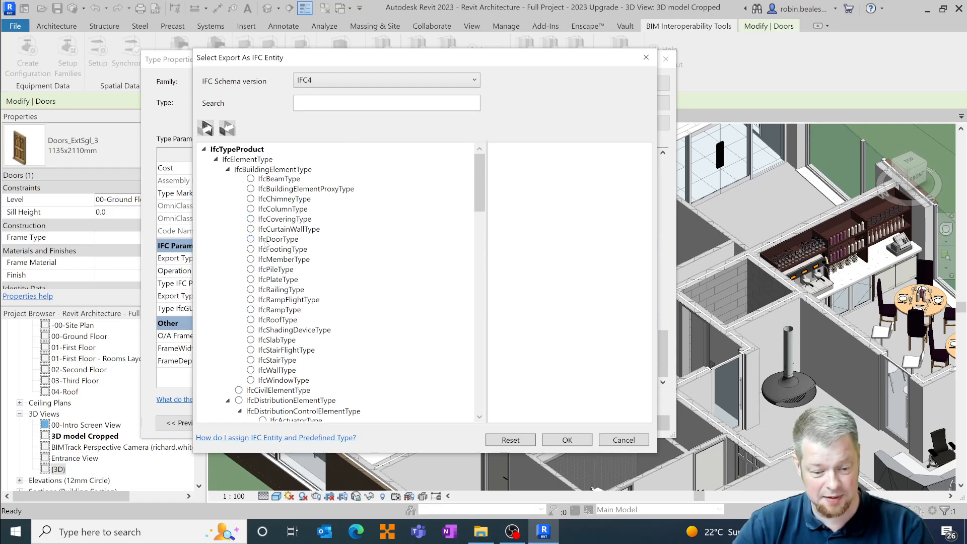
Set the door type's export entity to IfcDoorType with predefined type DOOR and confirm
click(251, 239)
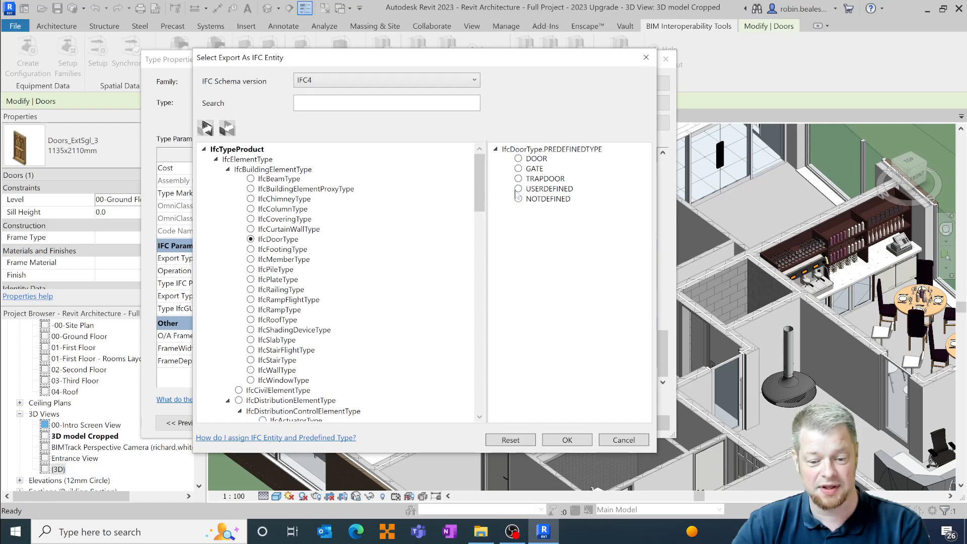
click(519, 159)
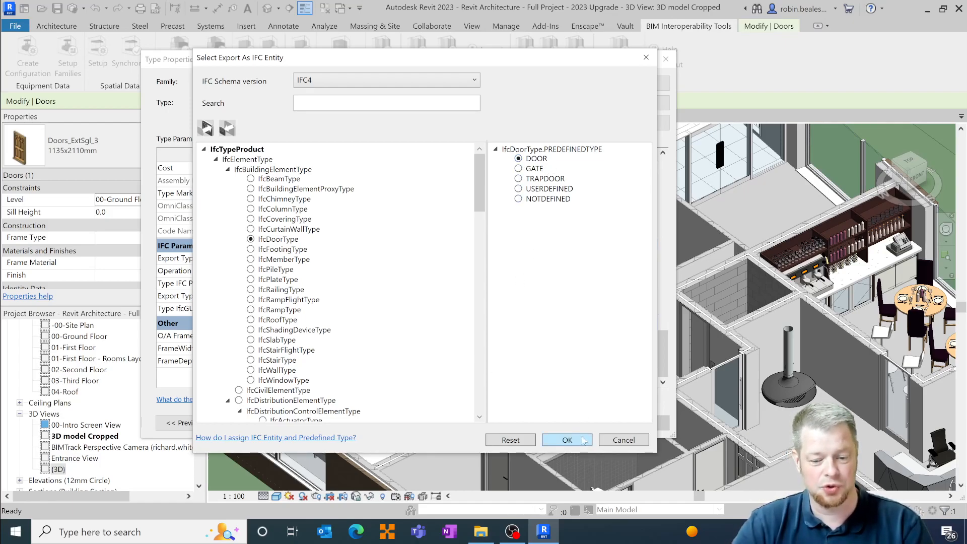
click(566, 440)
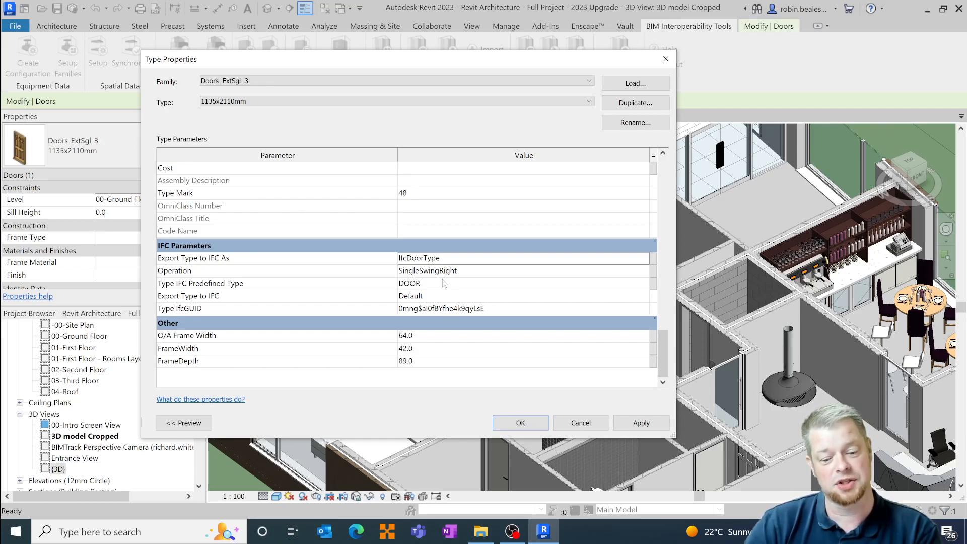
mouse_move(456, 286)
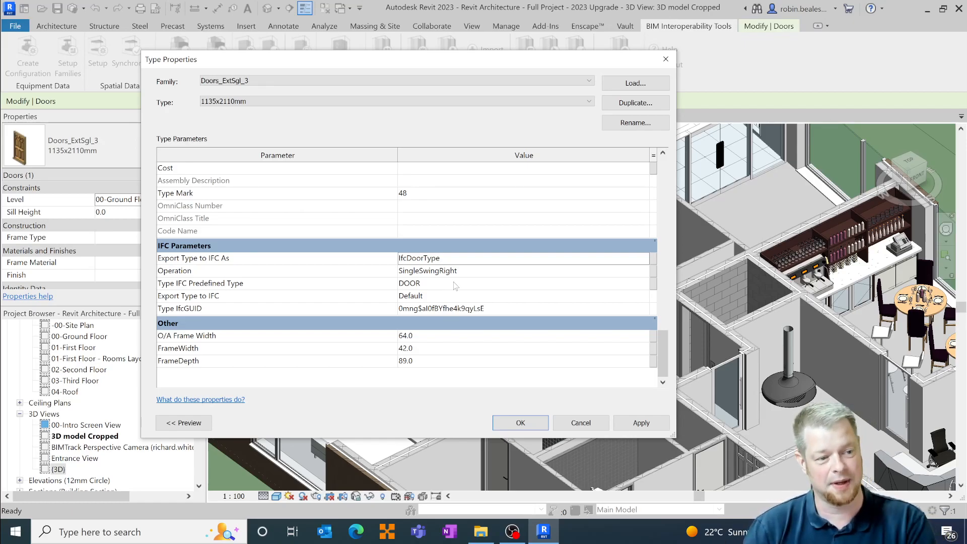